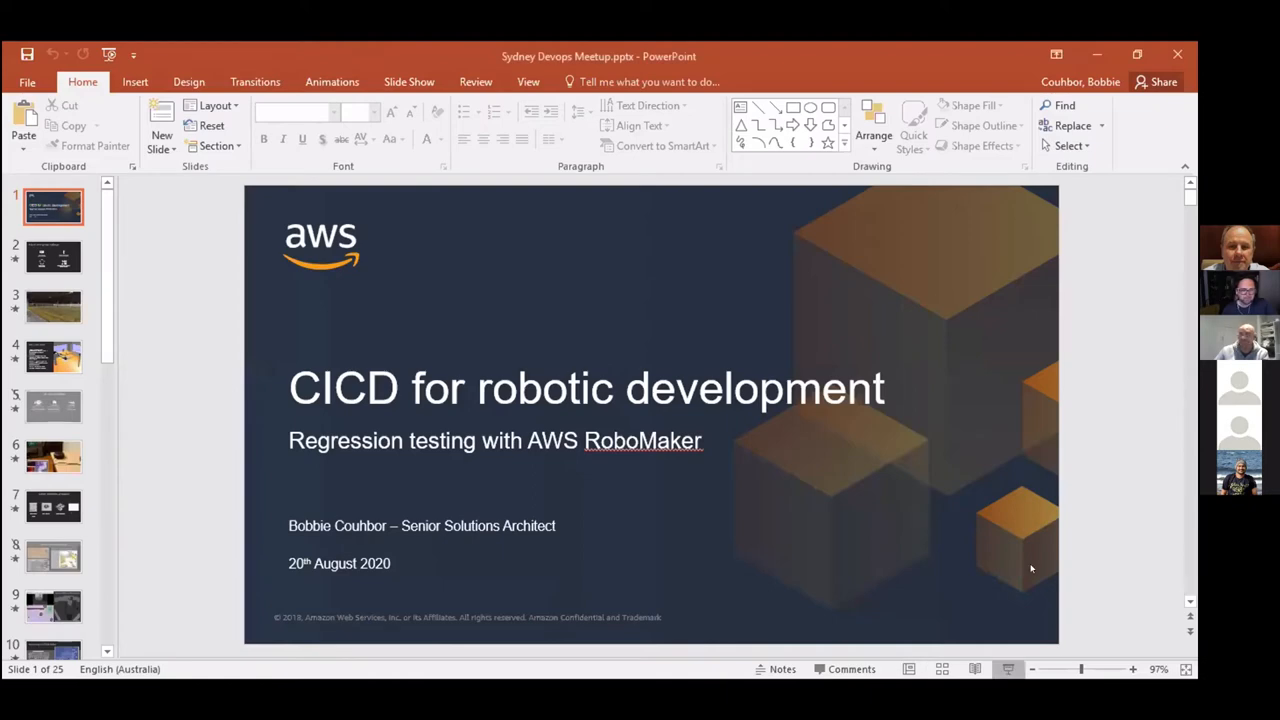
Step: Start the Sydney Devops Meetup slide show from the title slide and bring up Display Settings
left_click(1004, 668)
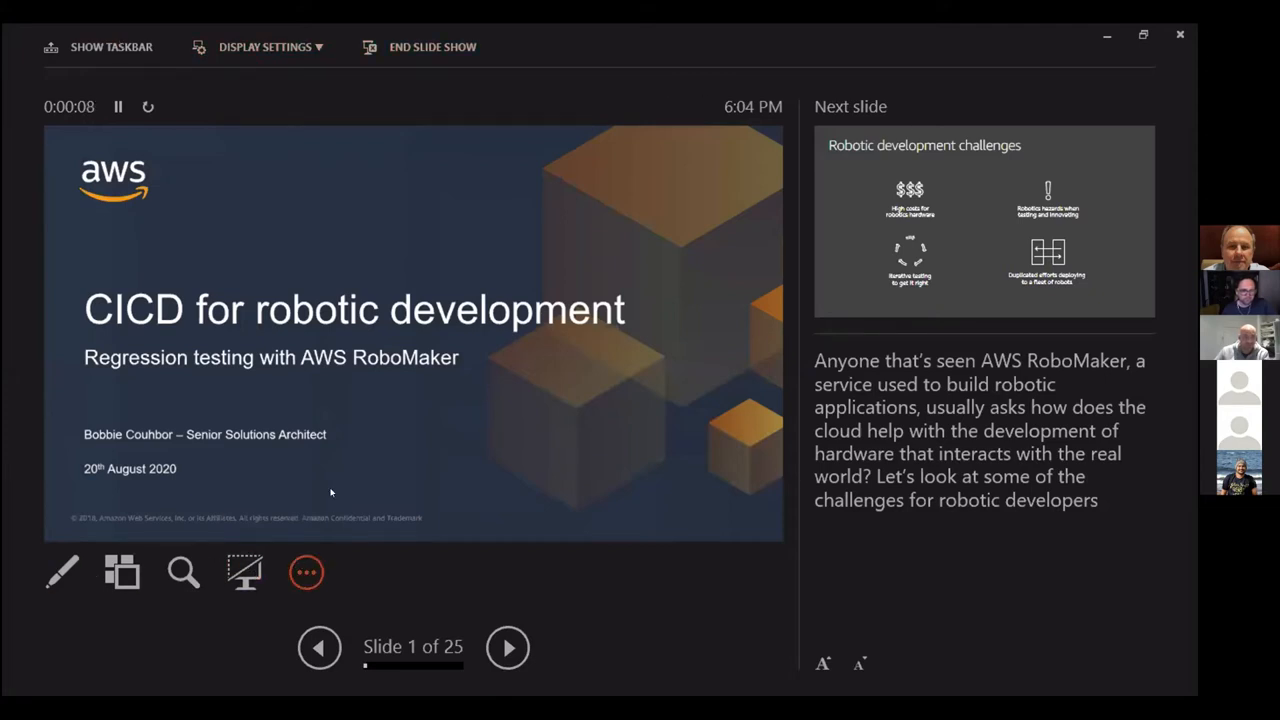
left_click(306, 572)
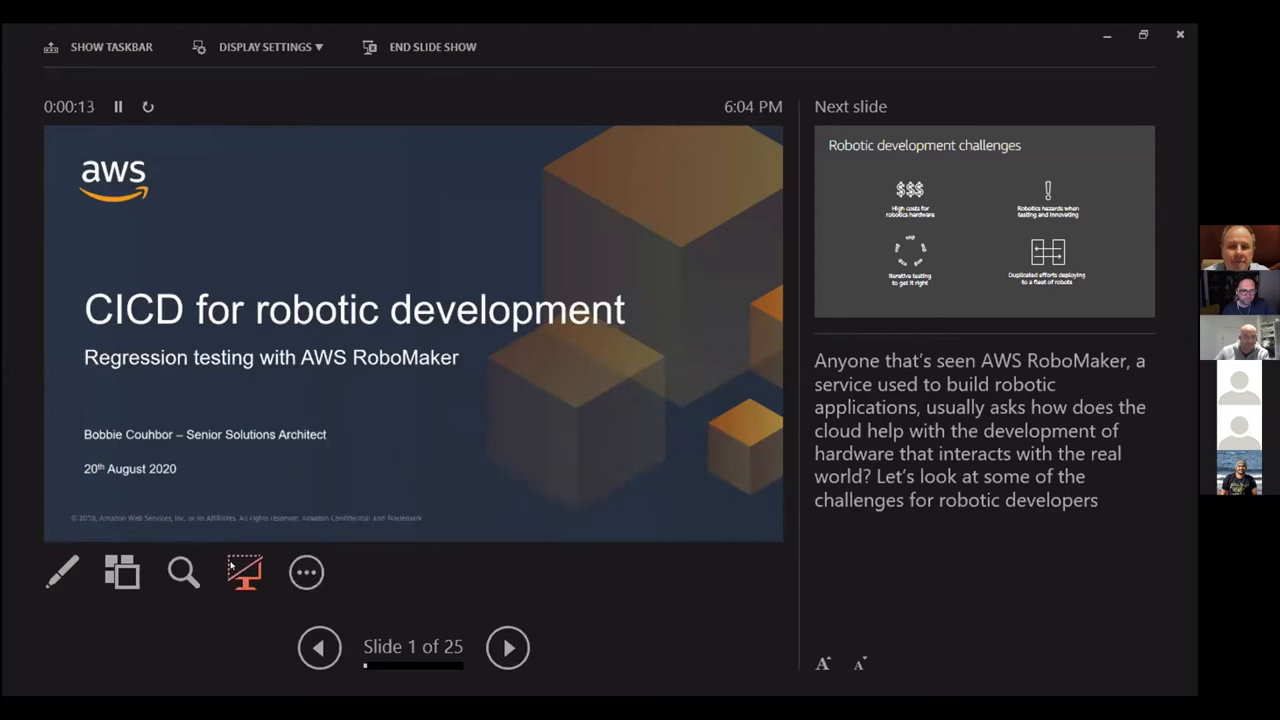
mouse_move(244, 572)
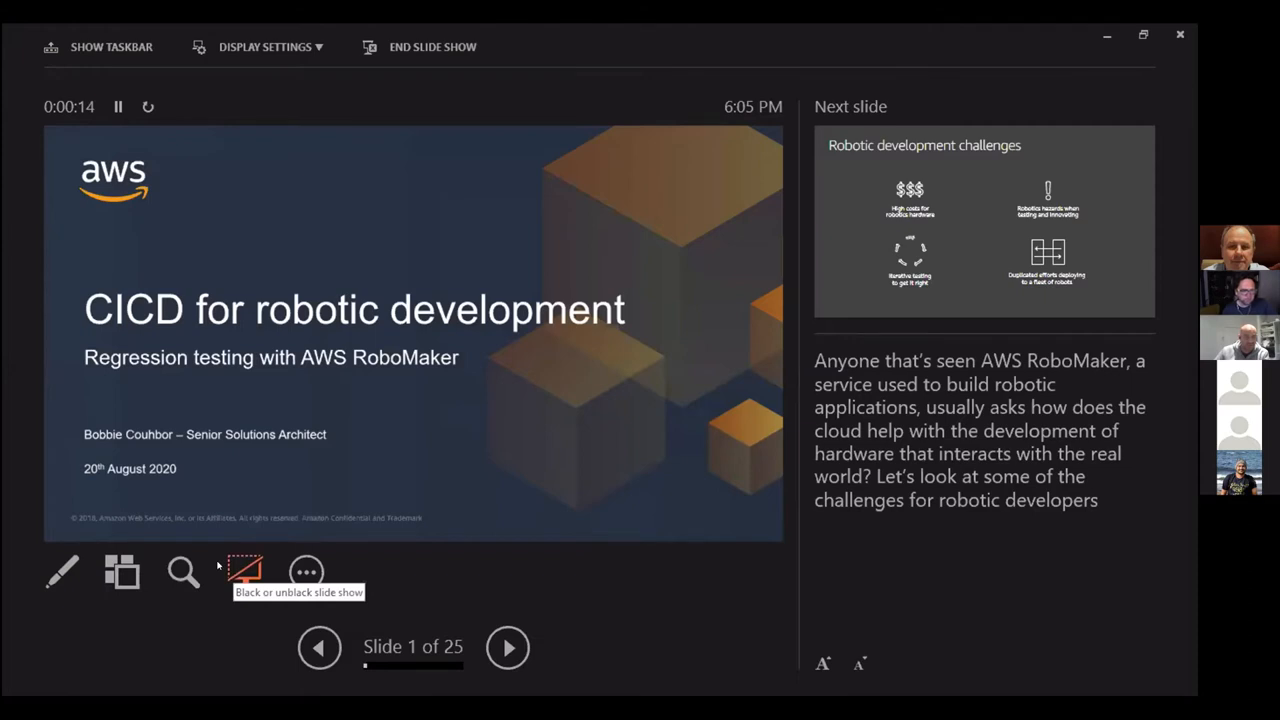
left_click(270, 48)
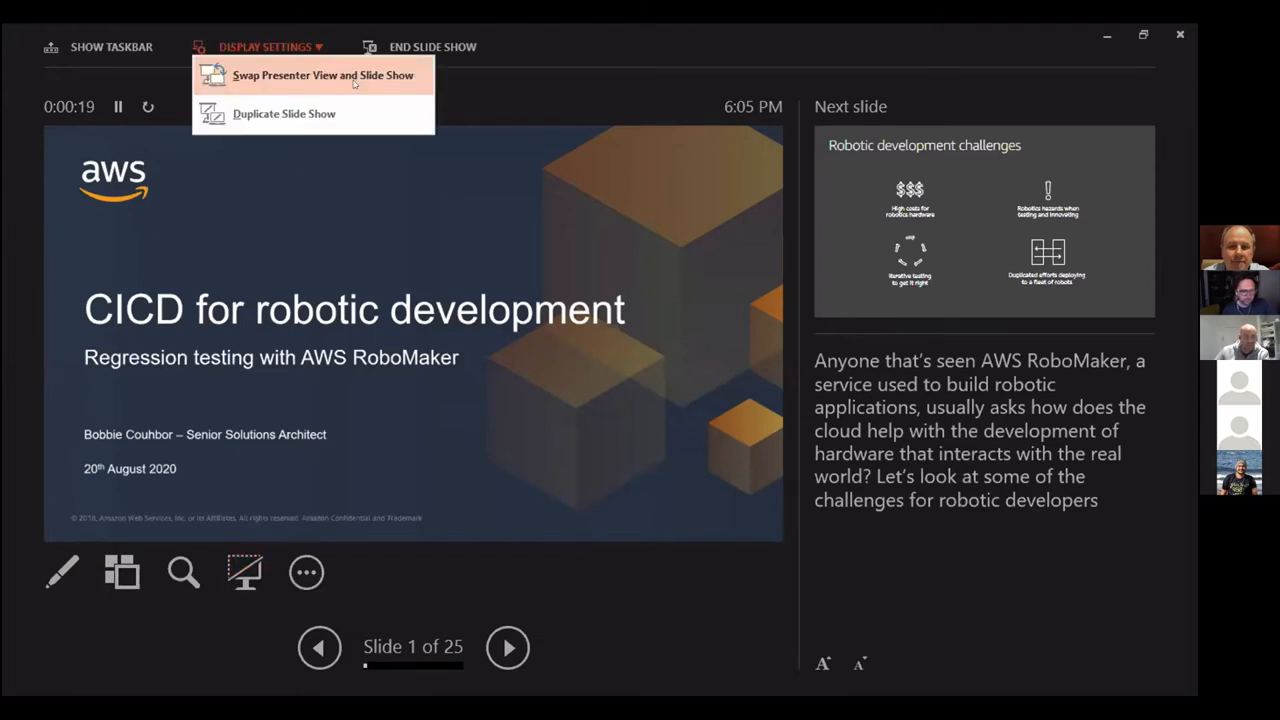
Step: Swap the presenter view and slide show screens so the title slide is shared
left_click(320, 78)
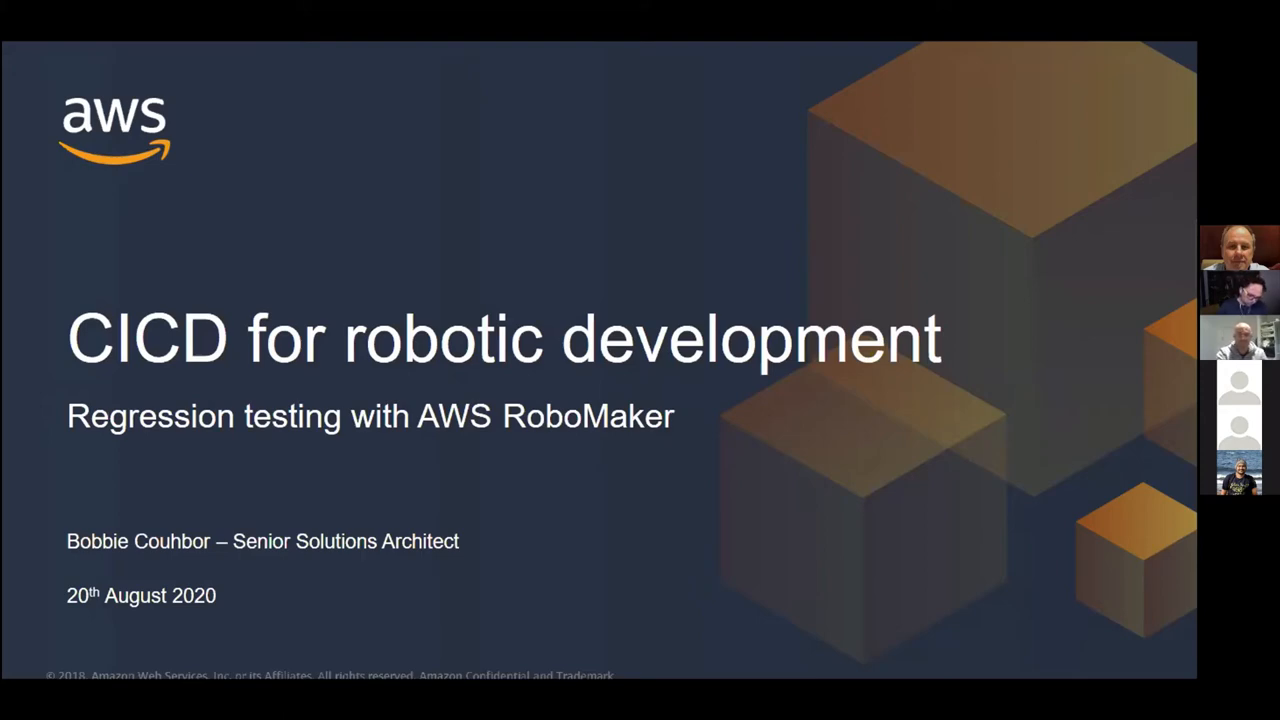
key("Right")
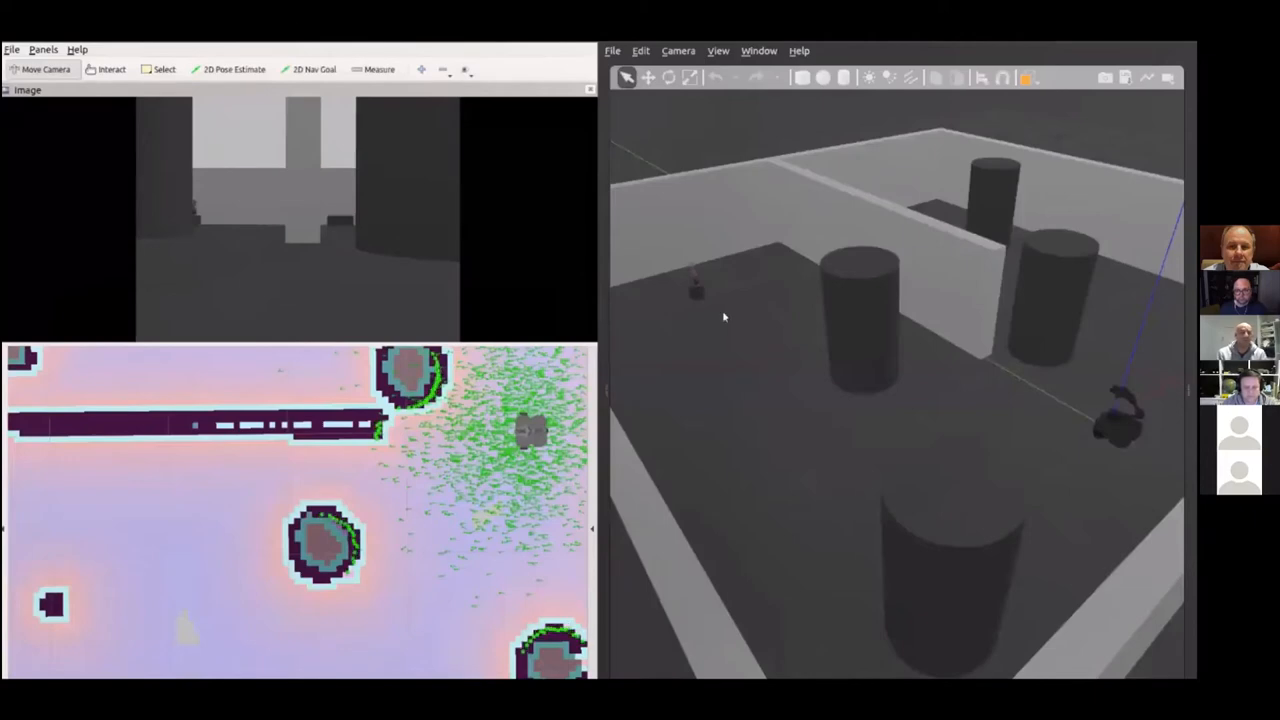
mouse_move(720, 314)
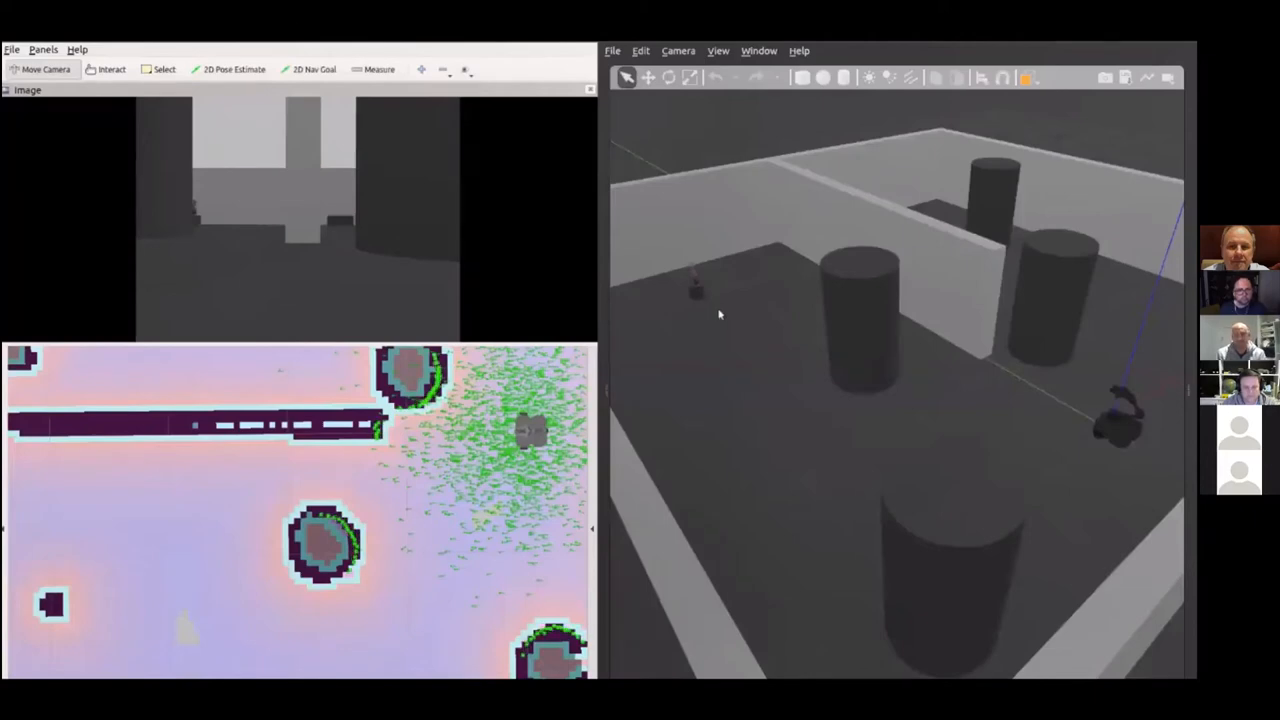
mouse_move(730, 324)
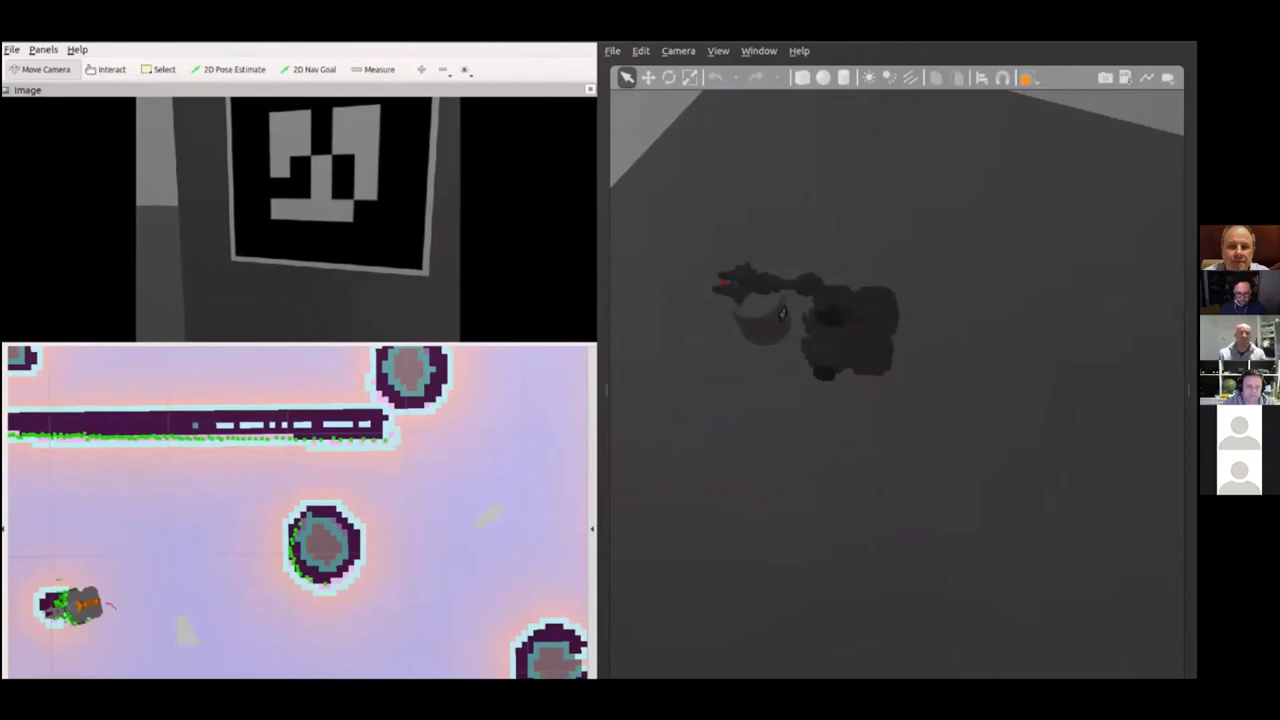
mouse_move(946, 368)
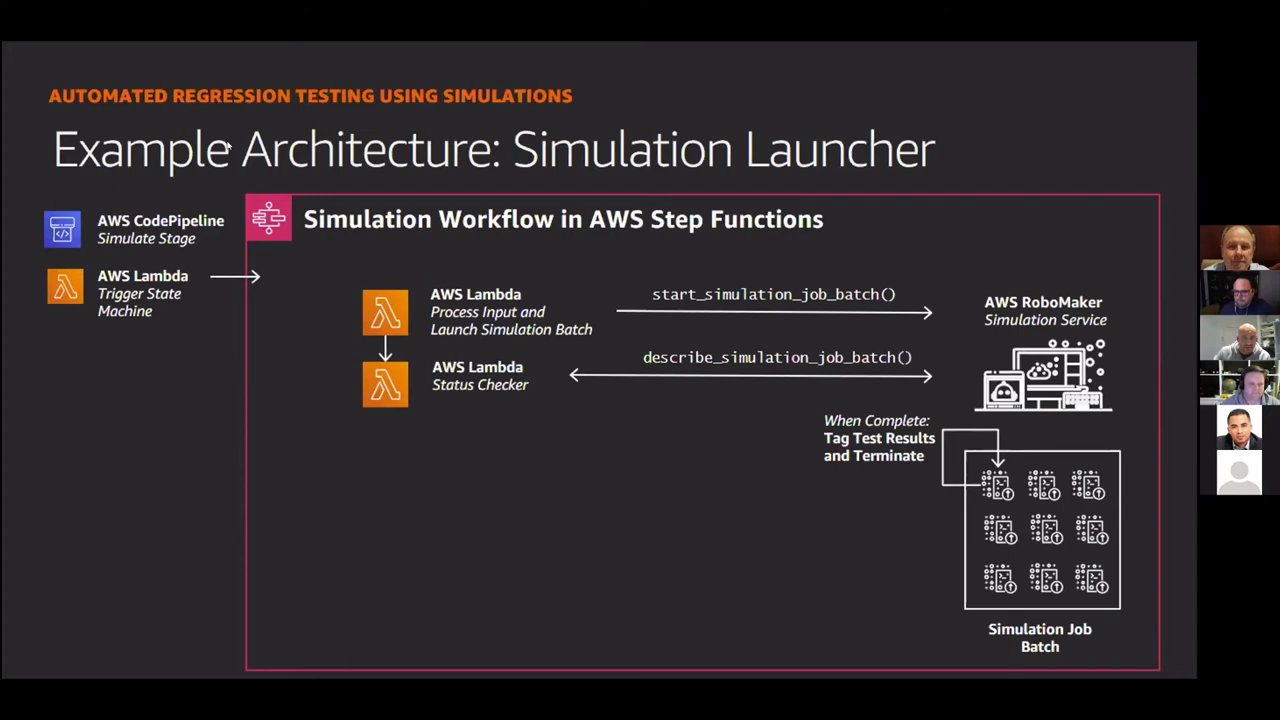
mouse_move(496, 200)
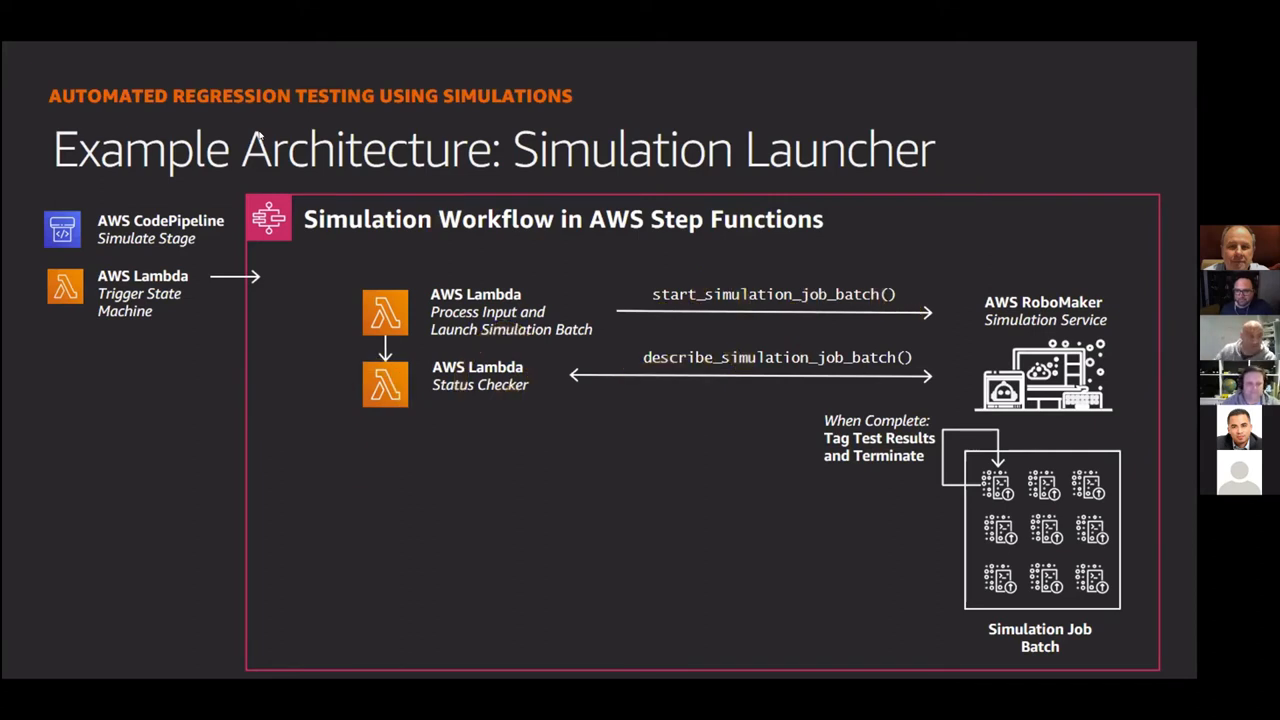
mouse_move(296, 410)
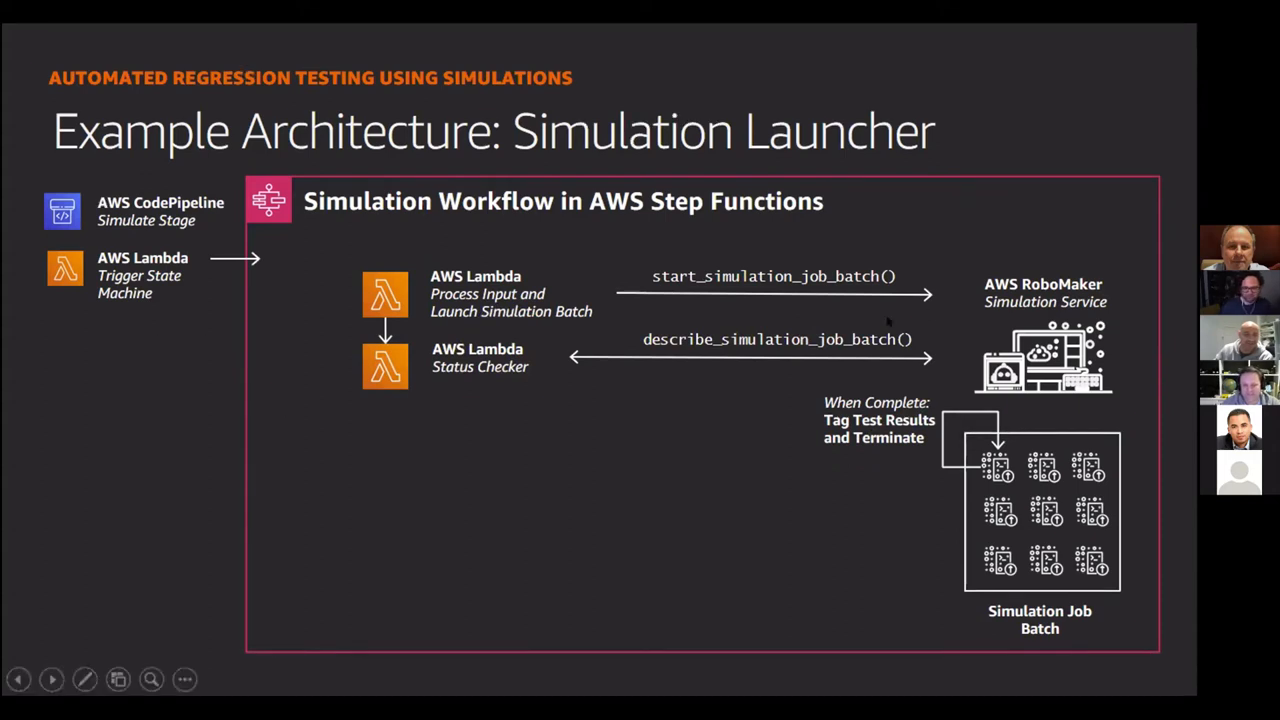
mouse_move(676, 180)
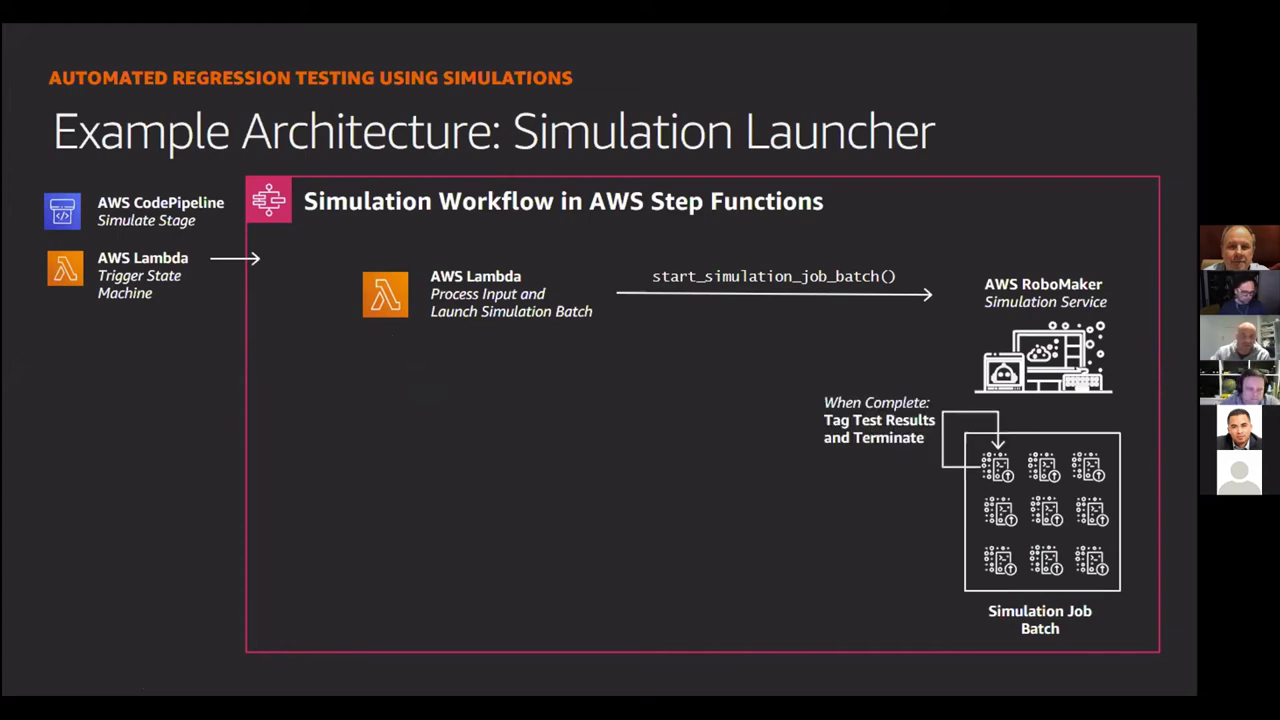
Step: Advance from the Simulation Launcher slide to the Deployments at scale slide
key("Right")
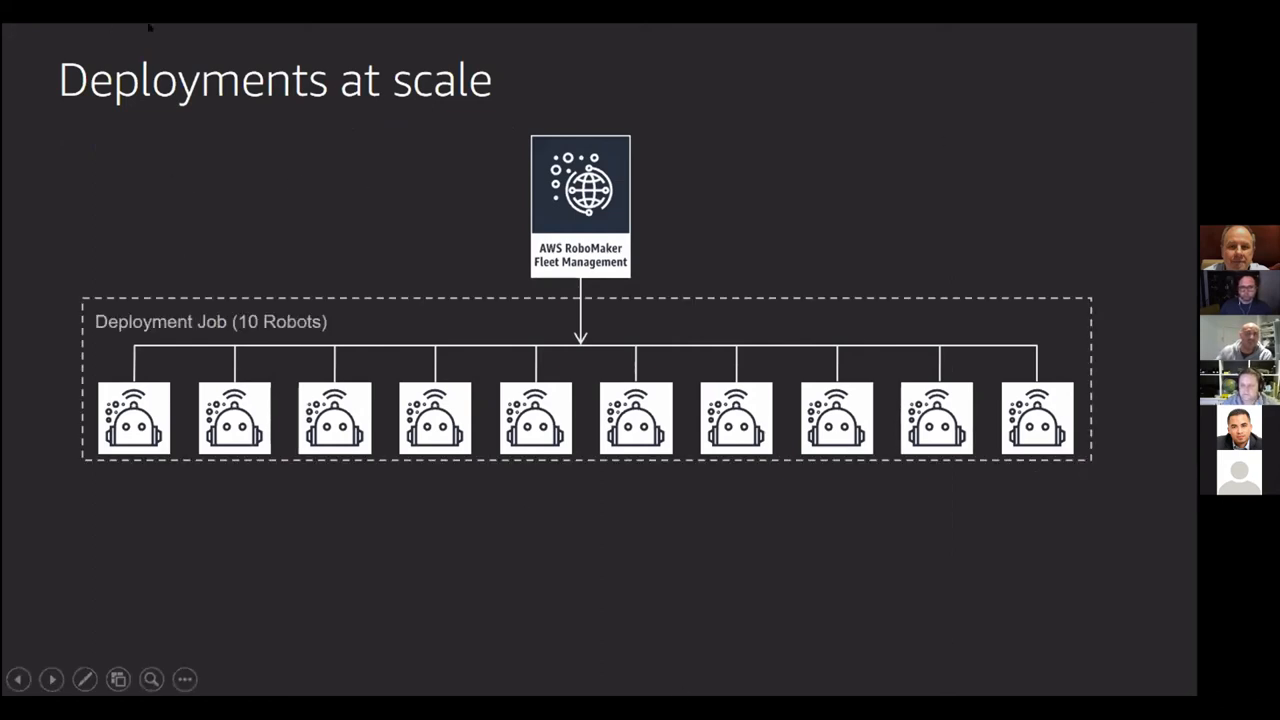
mouse_move(688, 280)
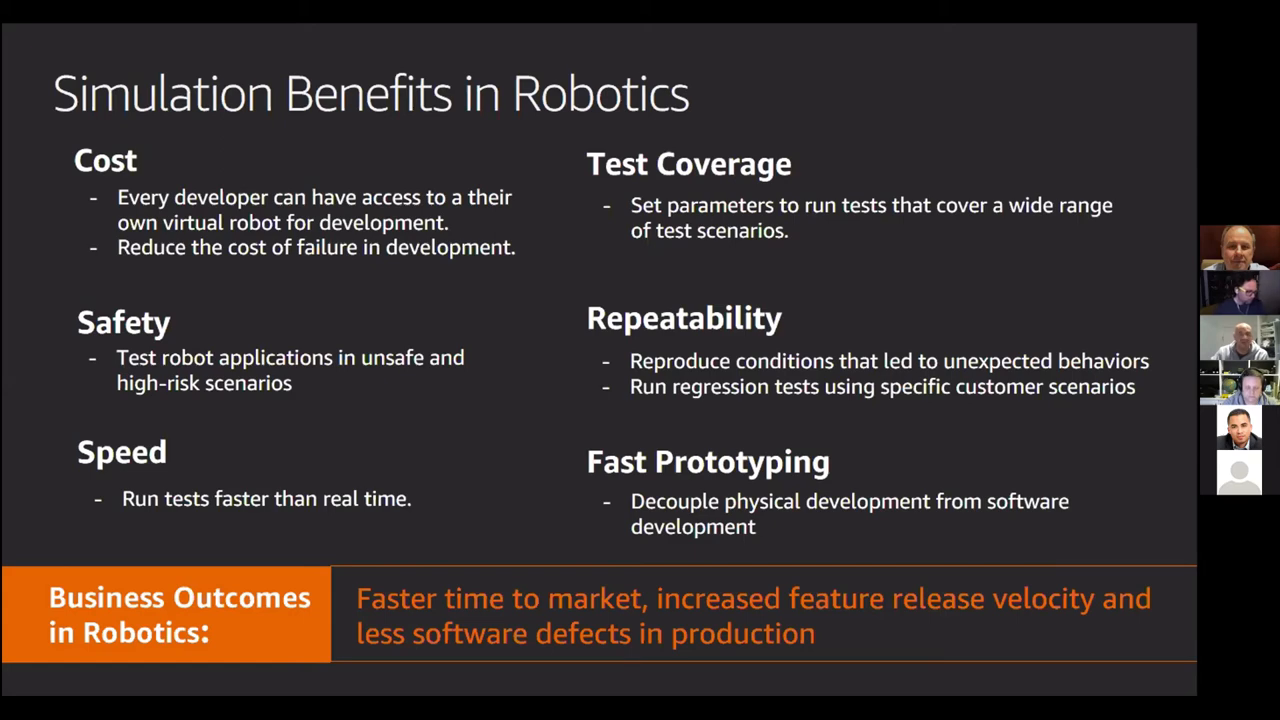
Step: Advance past Simulation Benefits in Robotics to the AWS Global Accelerator title slide
key("Right")
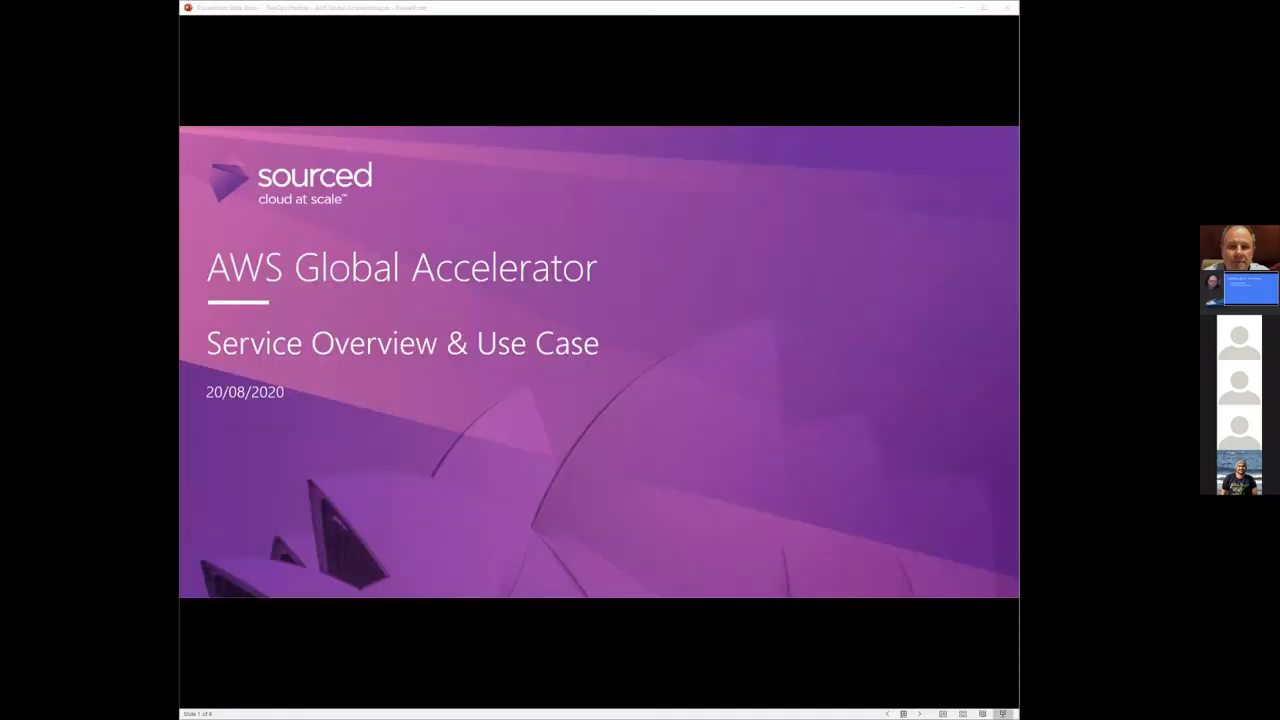
mouse_move(600, 108)
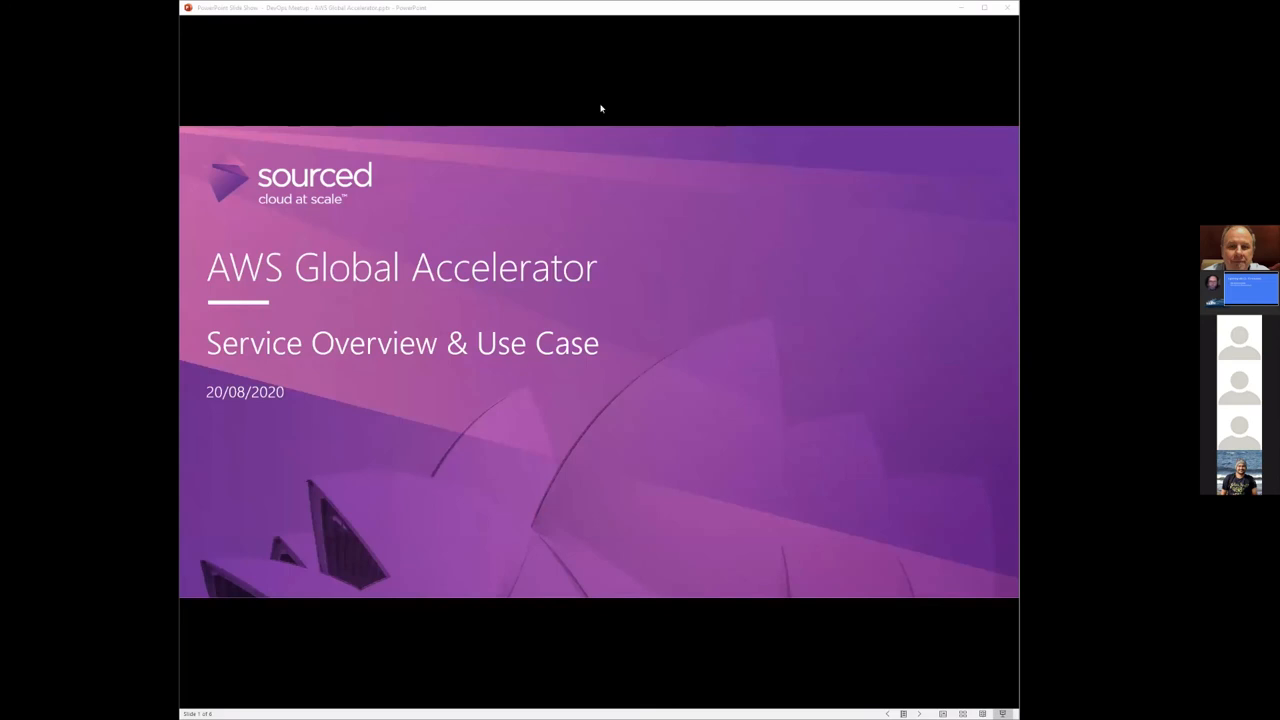
mouse_move(656, 104)
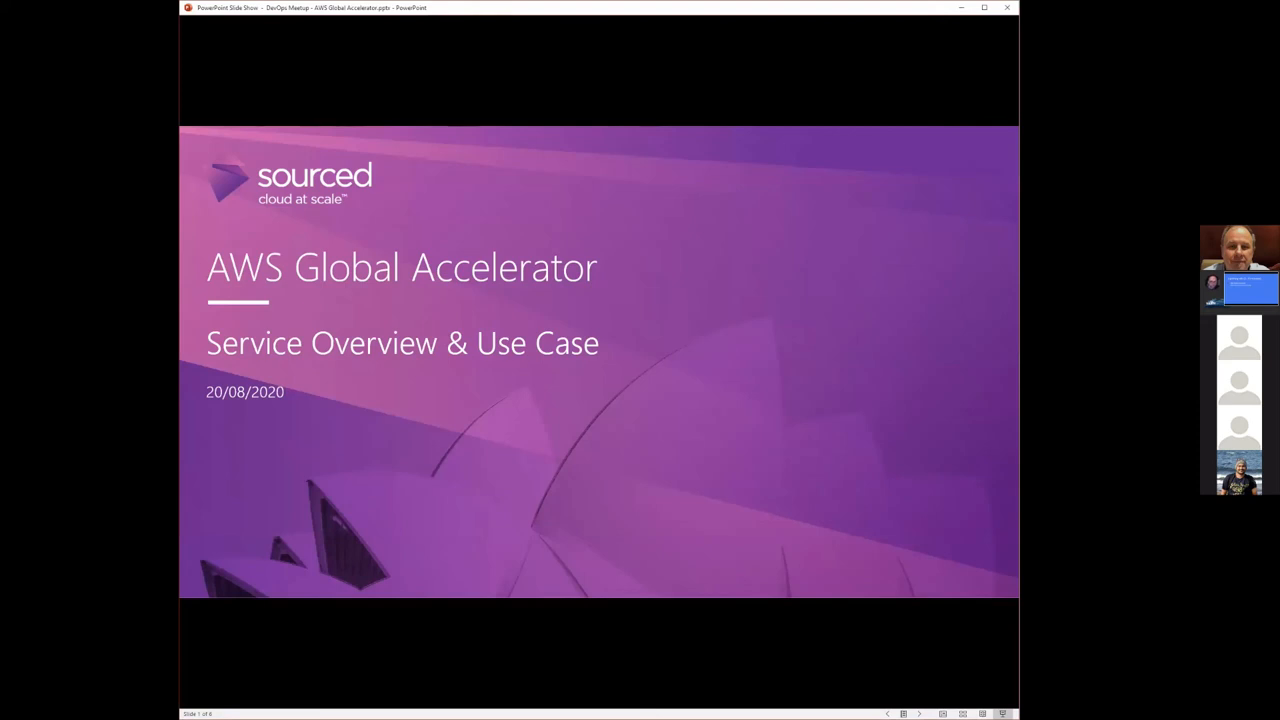
mouse_move(504, 40)
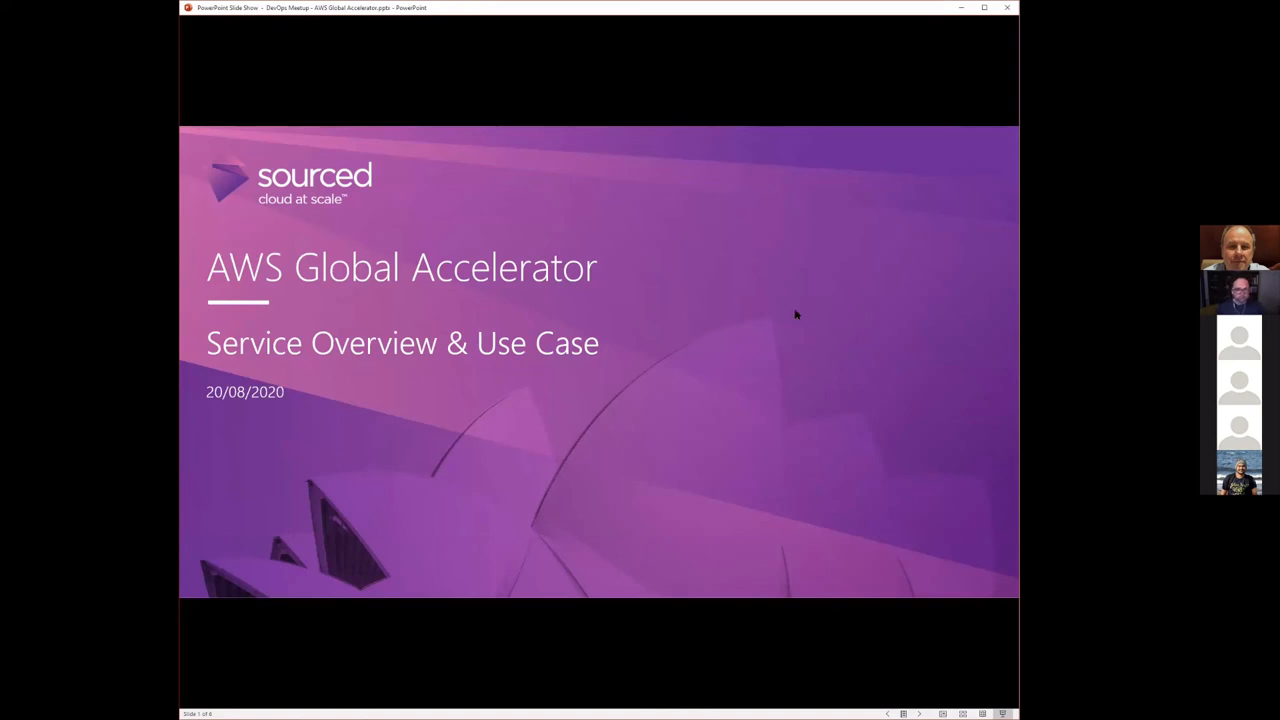
key("right")
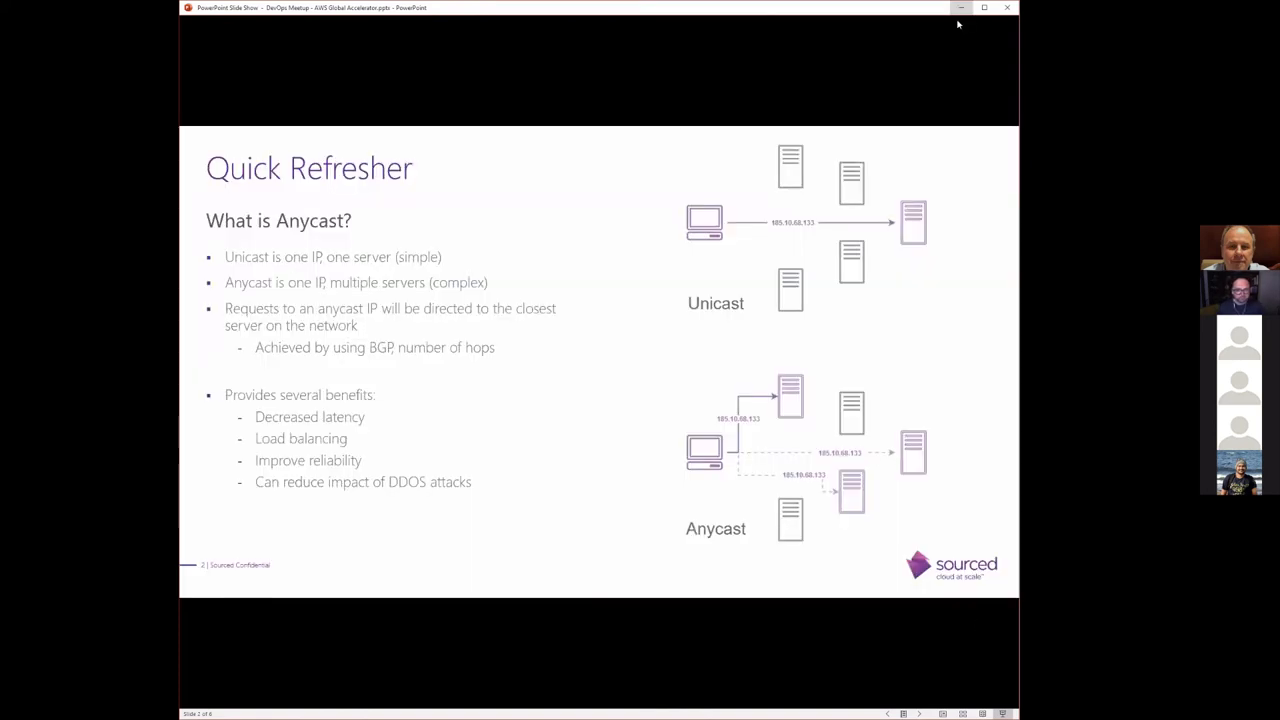
key("Right")
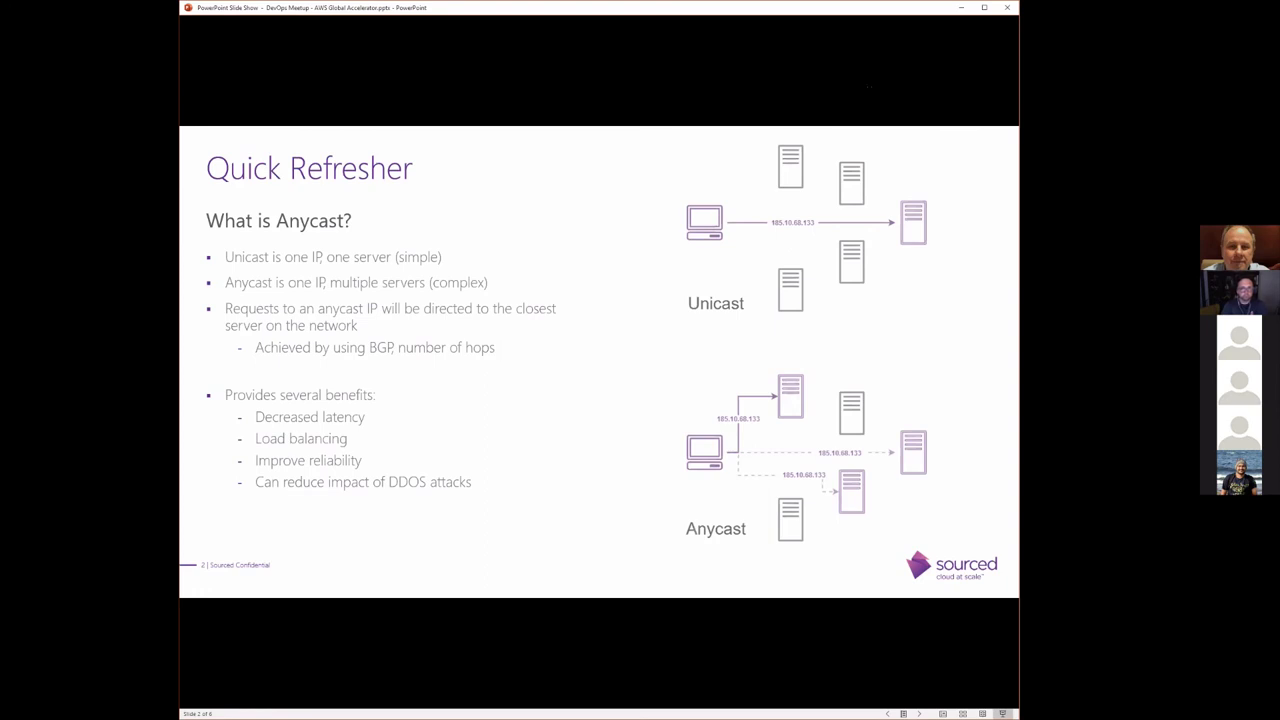
mouse_move(814, 90)
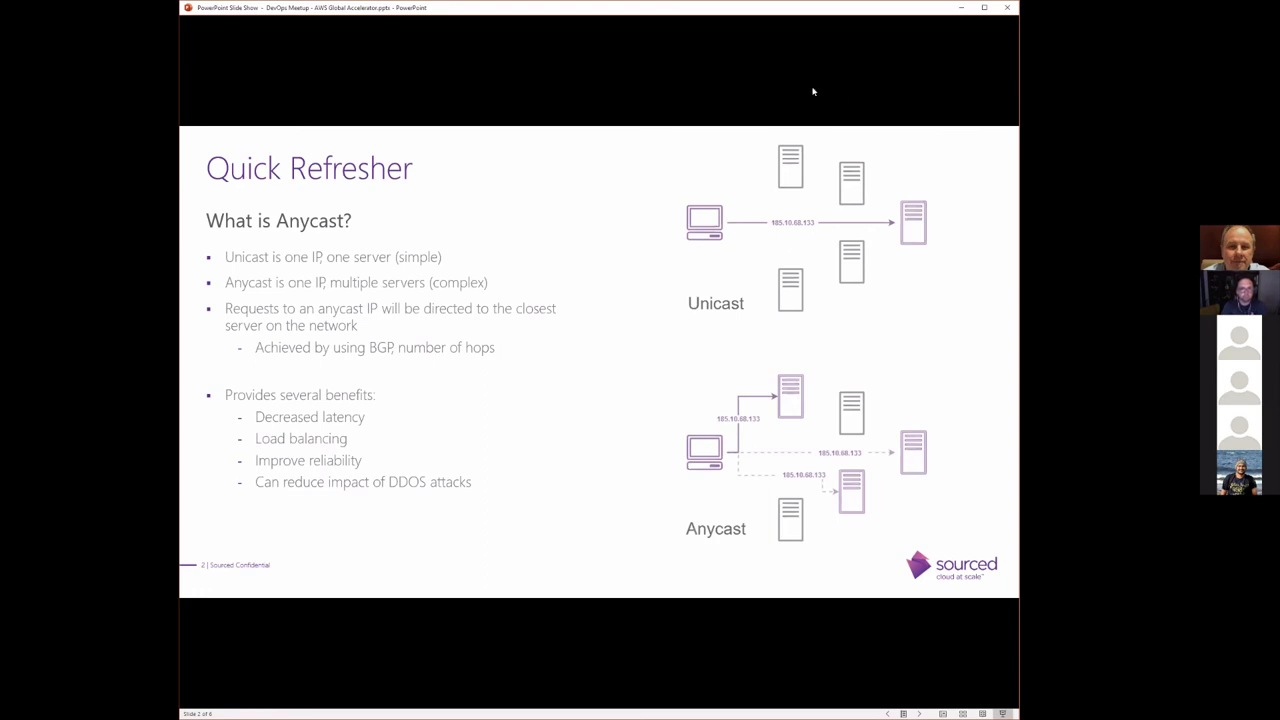
Step: Advance to the AWS Global Accelerator Anycast service slide with its architecture diagram
key("Right")
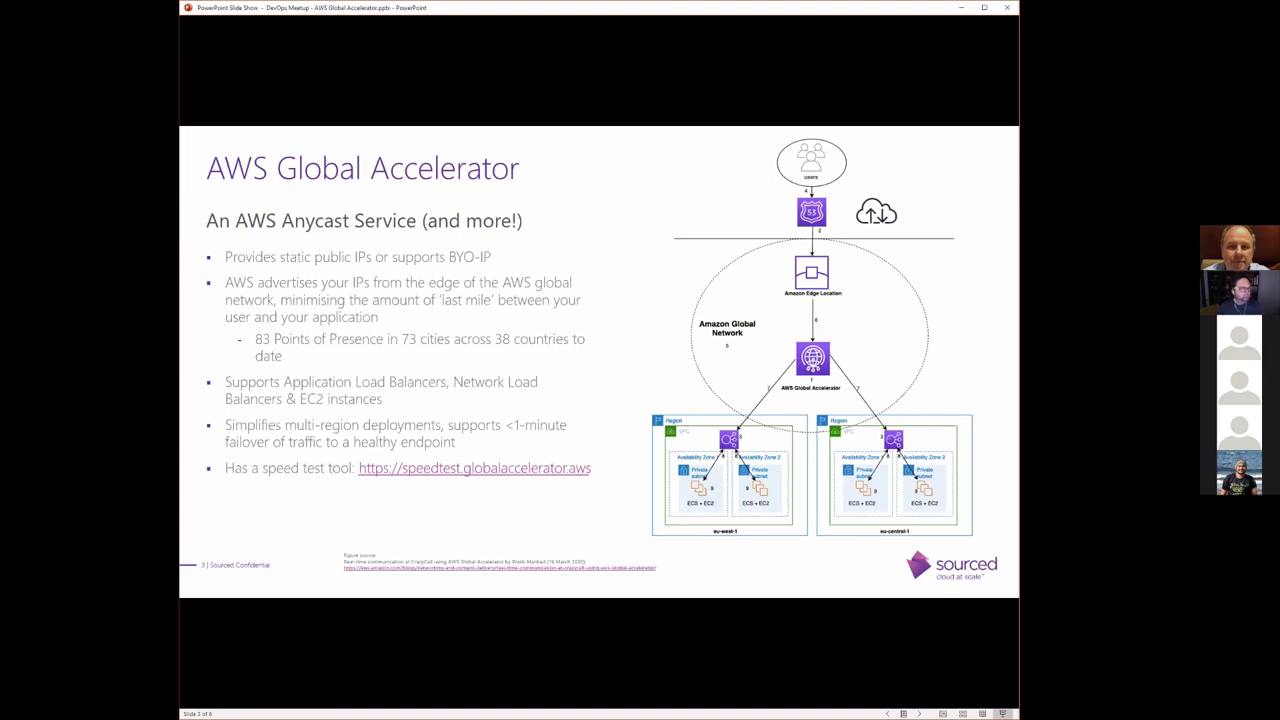
mouse_move(836, 276)
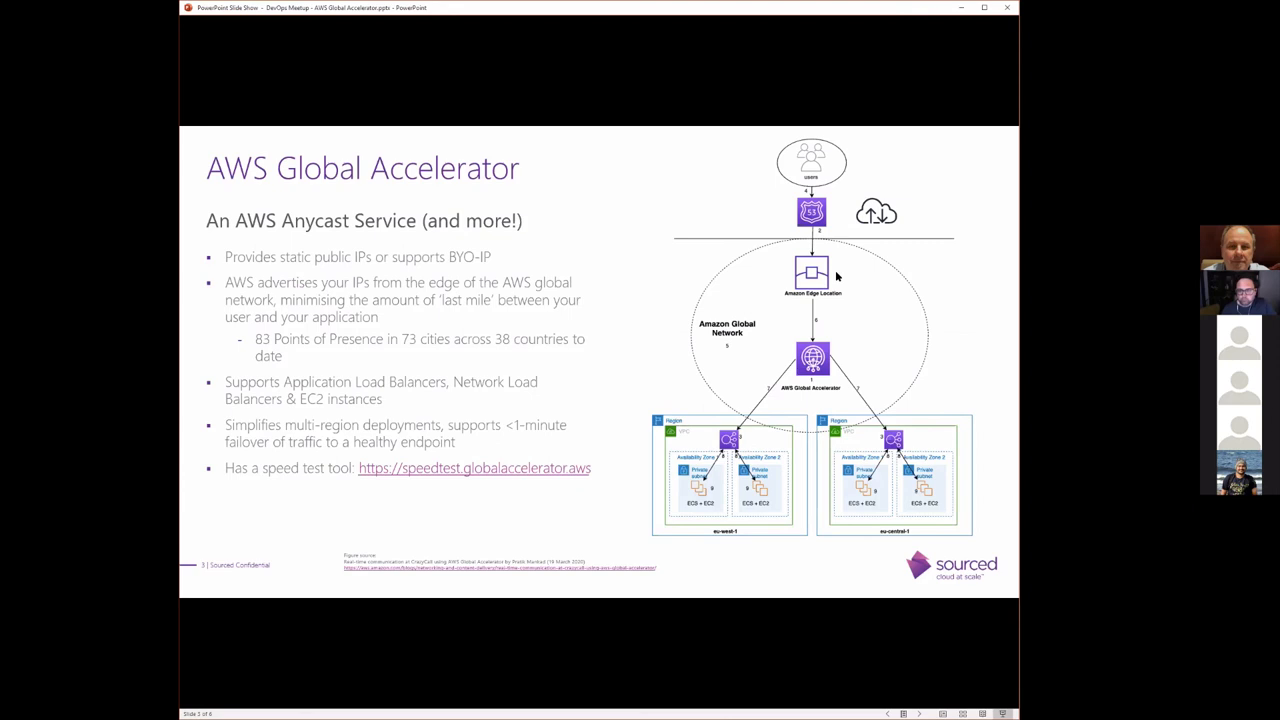
mouse_move(668, 132)
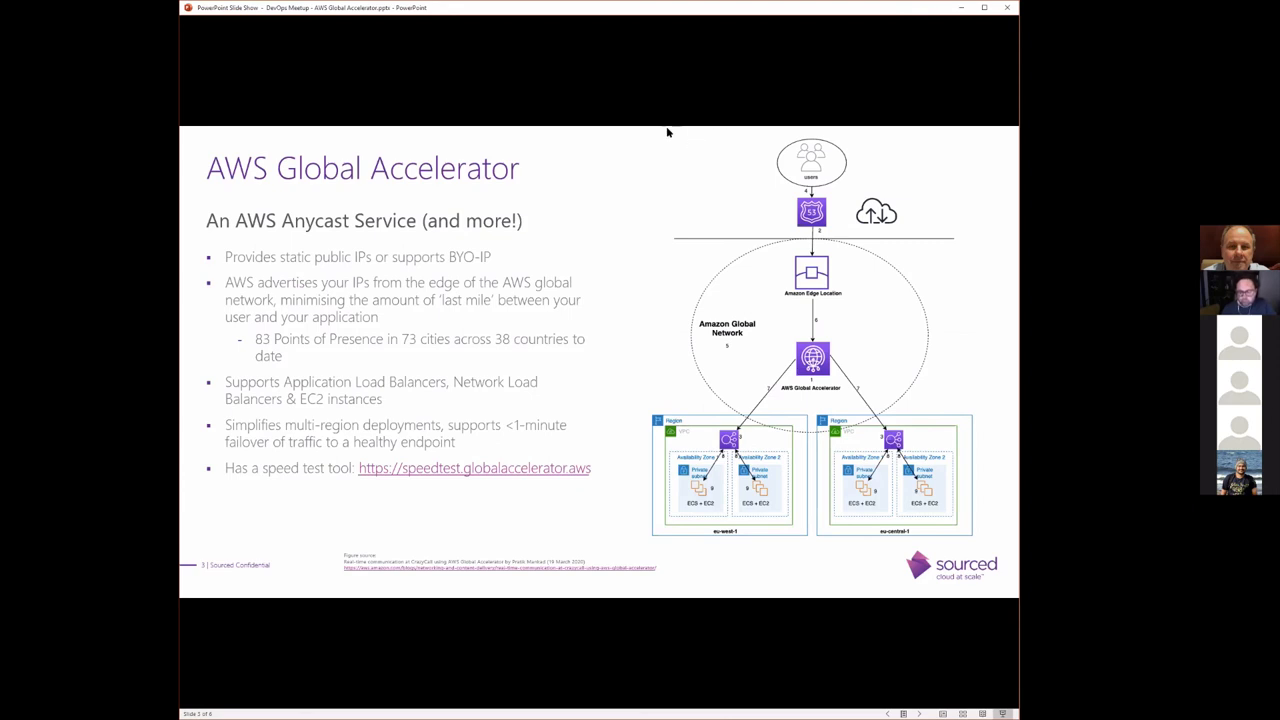
key("Right")
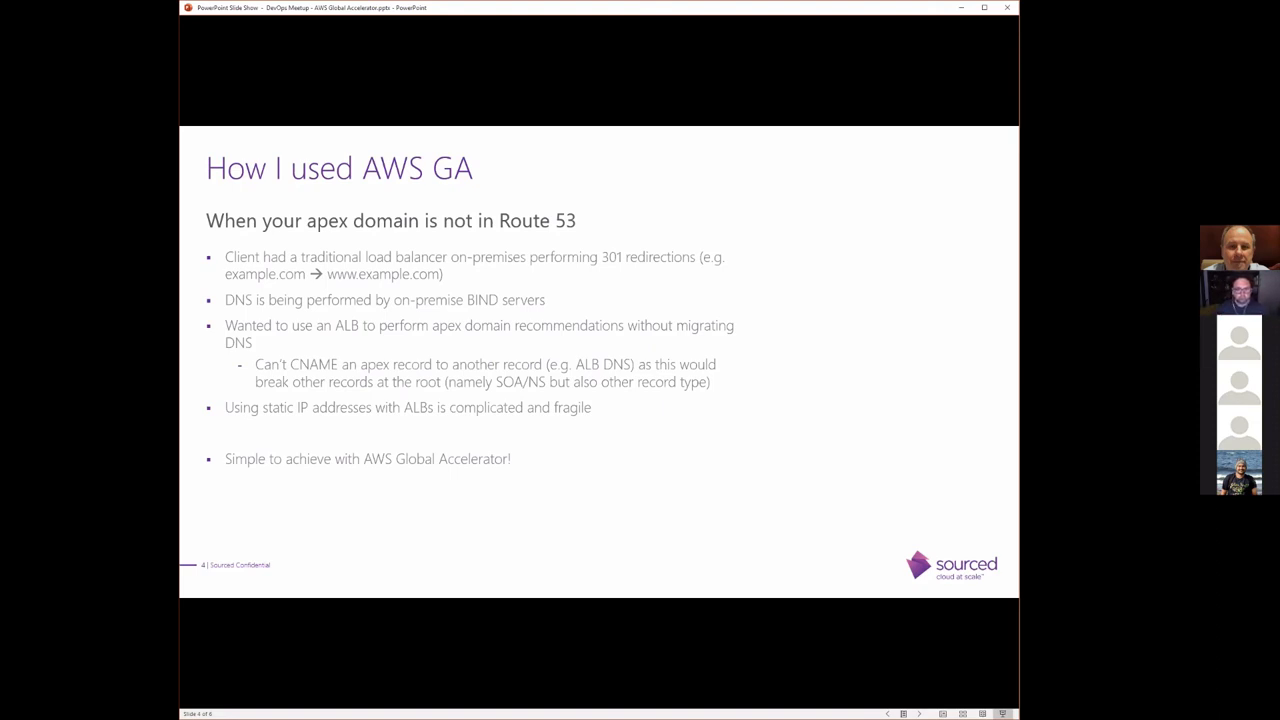
Step: Advance through the AWS GA Client Use Case slide to Questions / Discussion
key("Right")
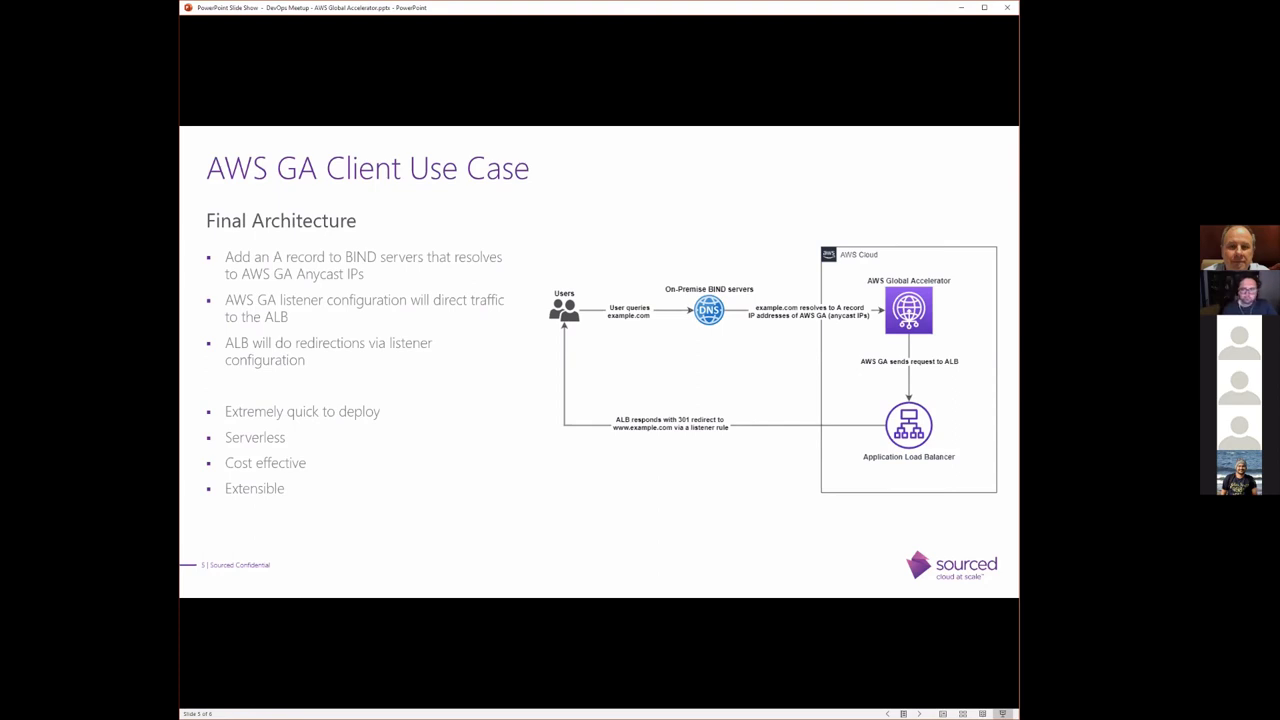
key("right")
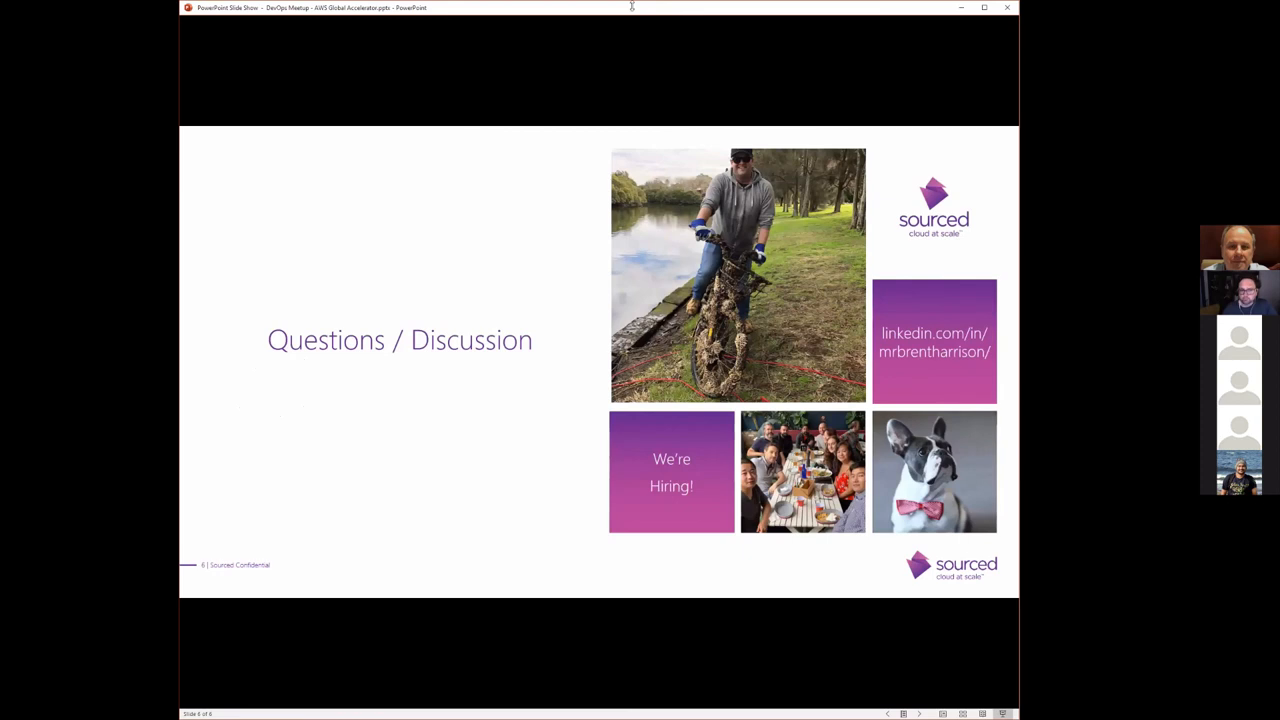
mouse_move(832, 146)
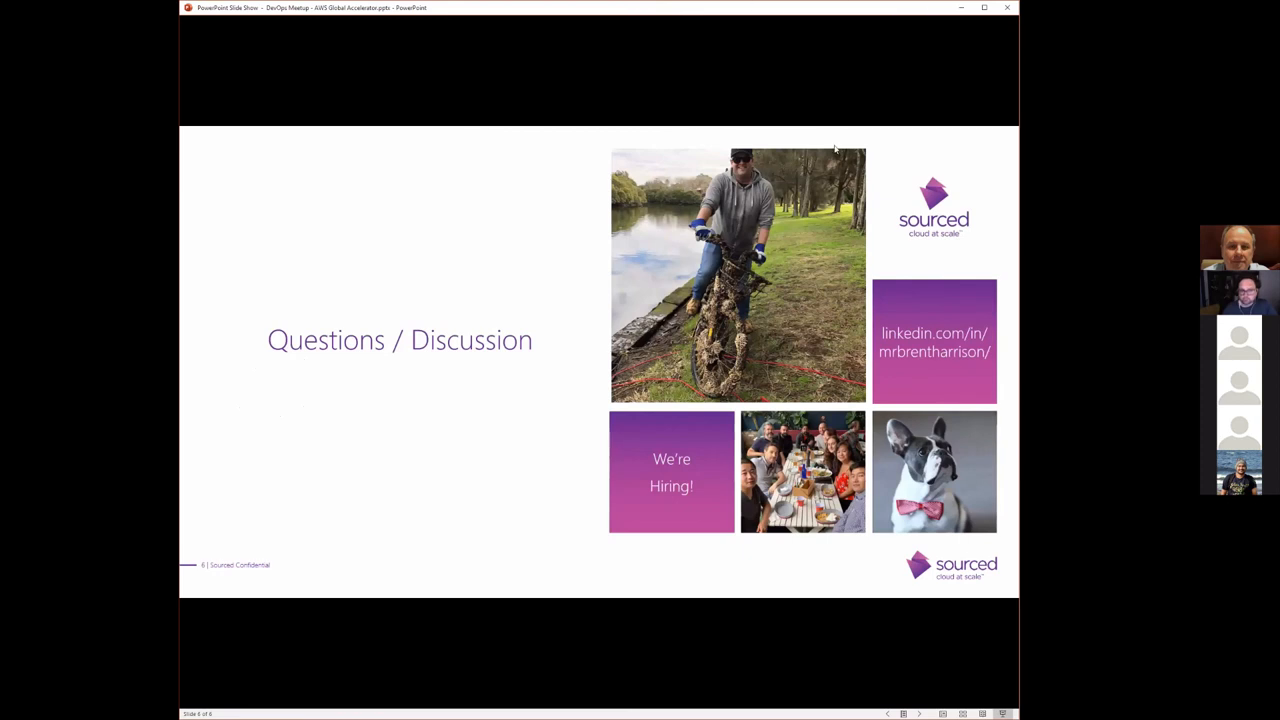